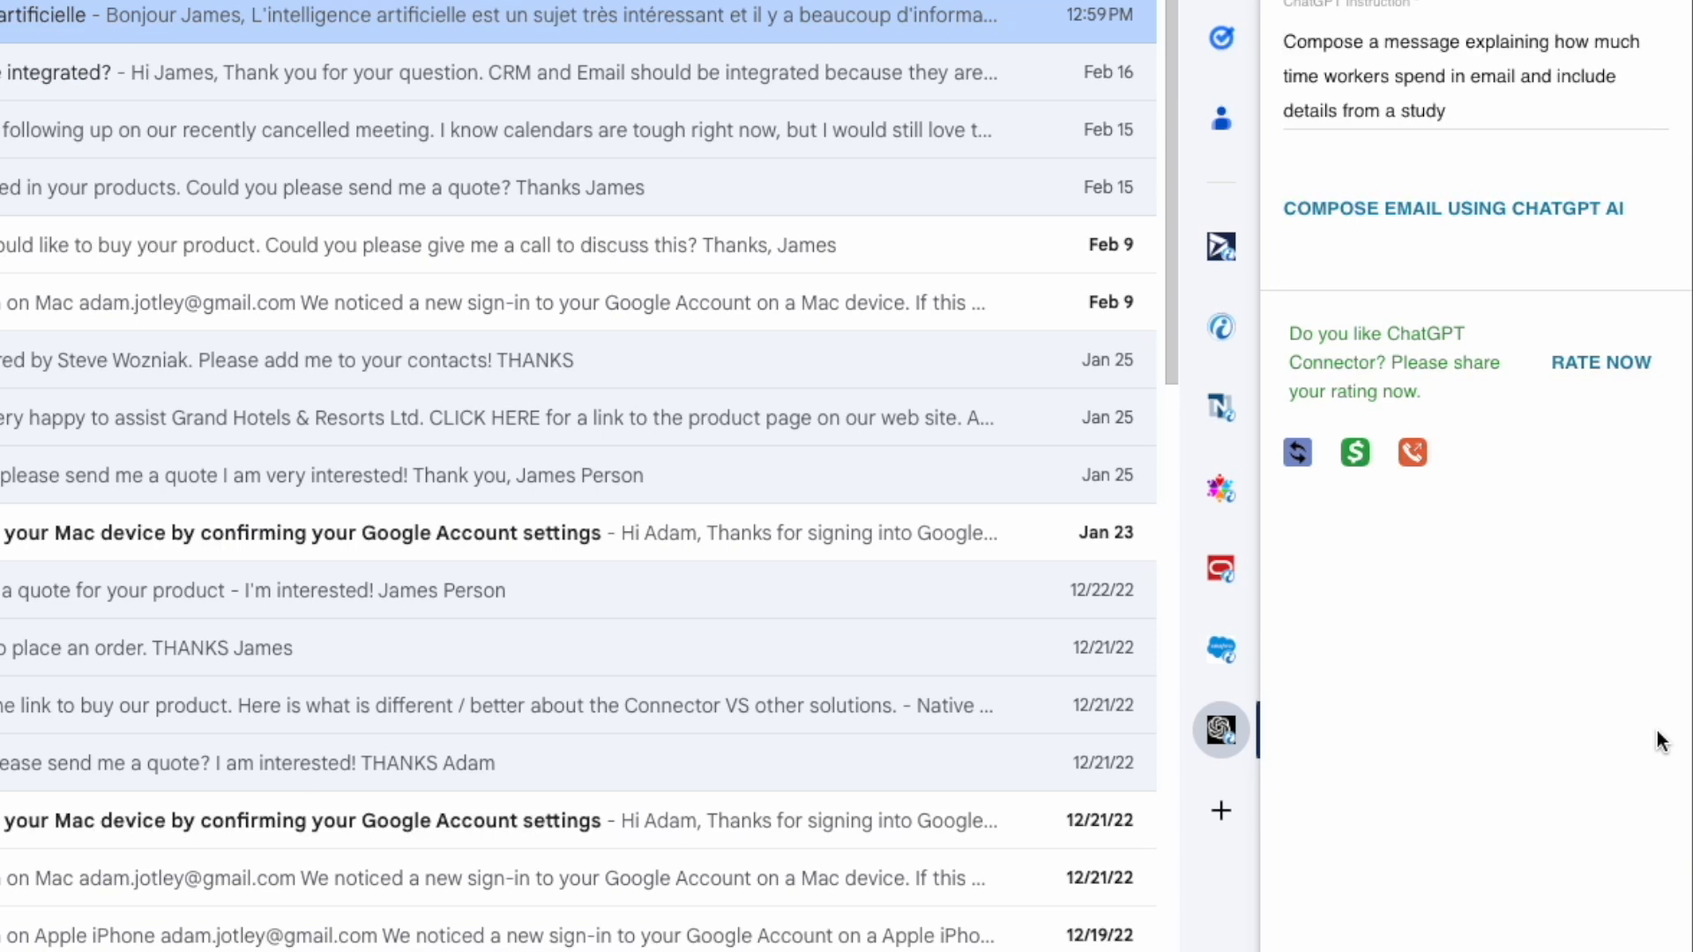
Generate an email about time workers spend on email, citing a study.
left_click_drag(1312, 76, 1447, 110)
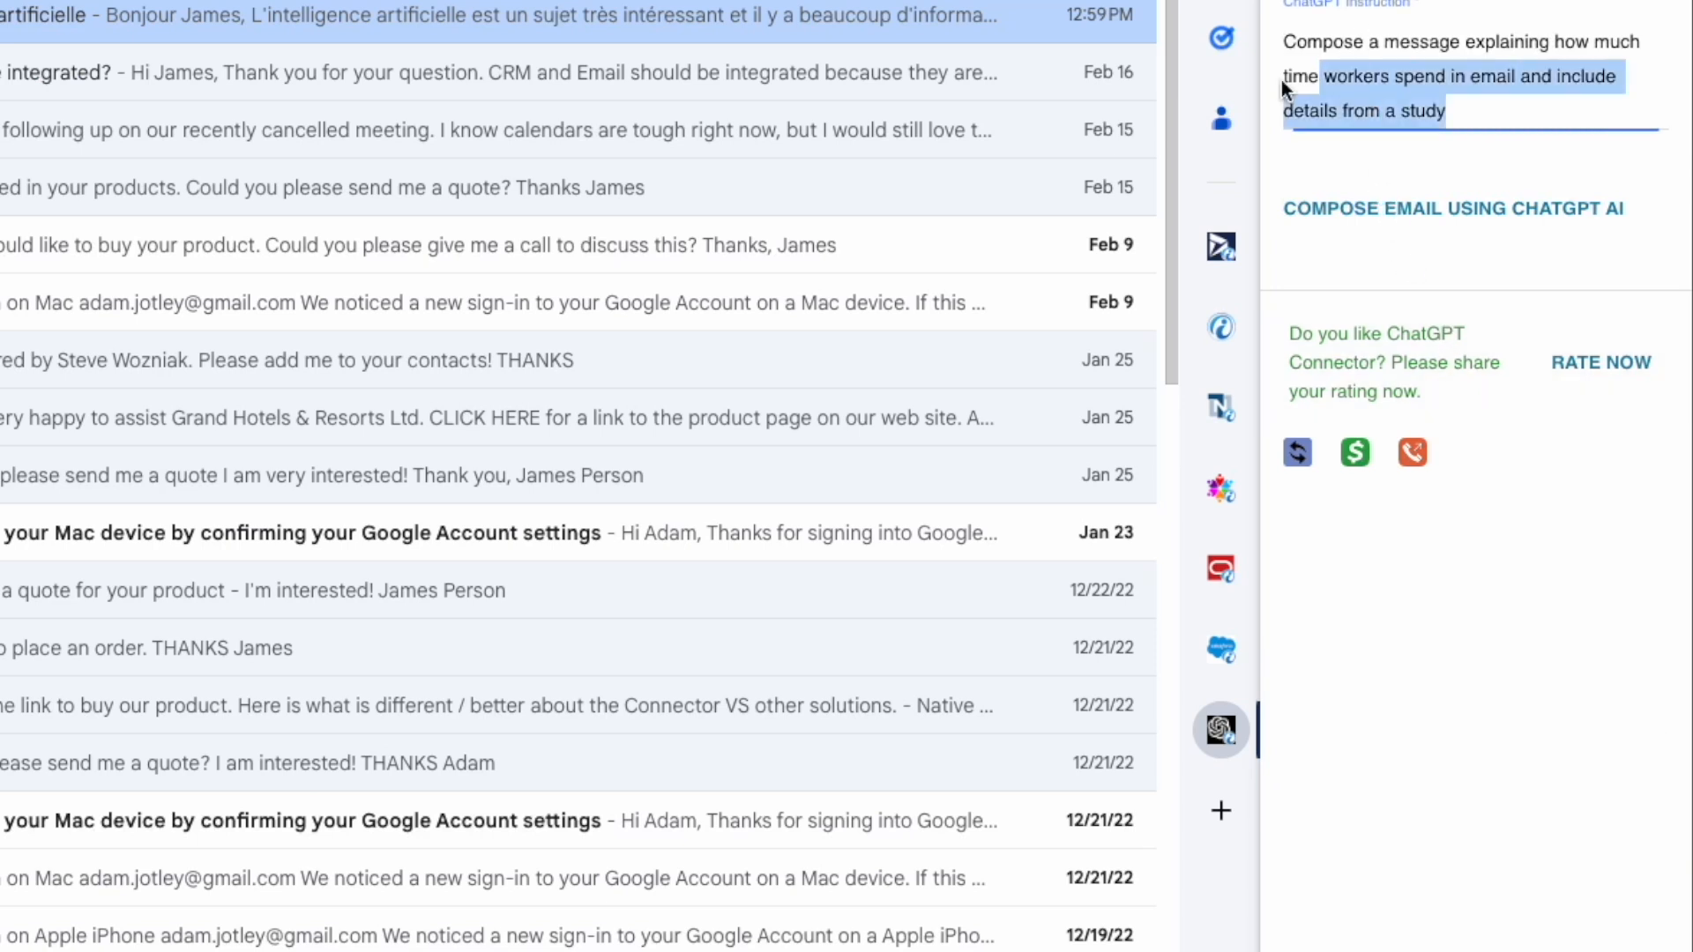
left_click(1452, 208)
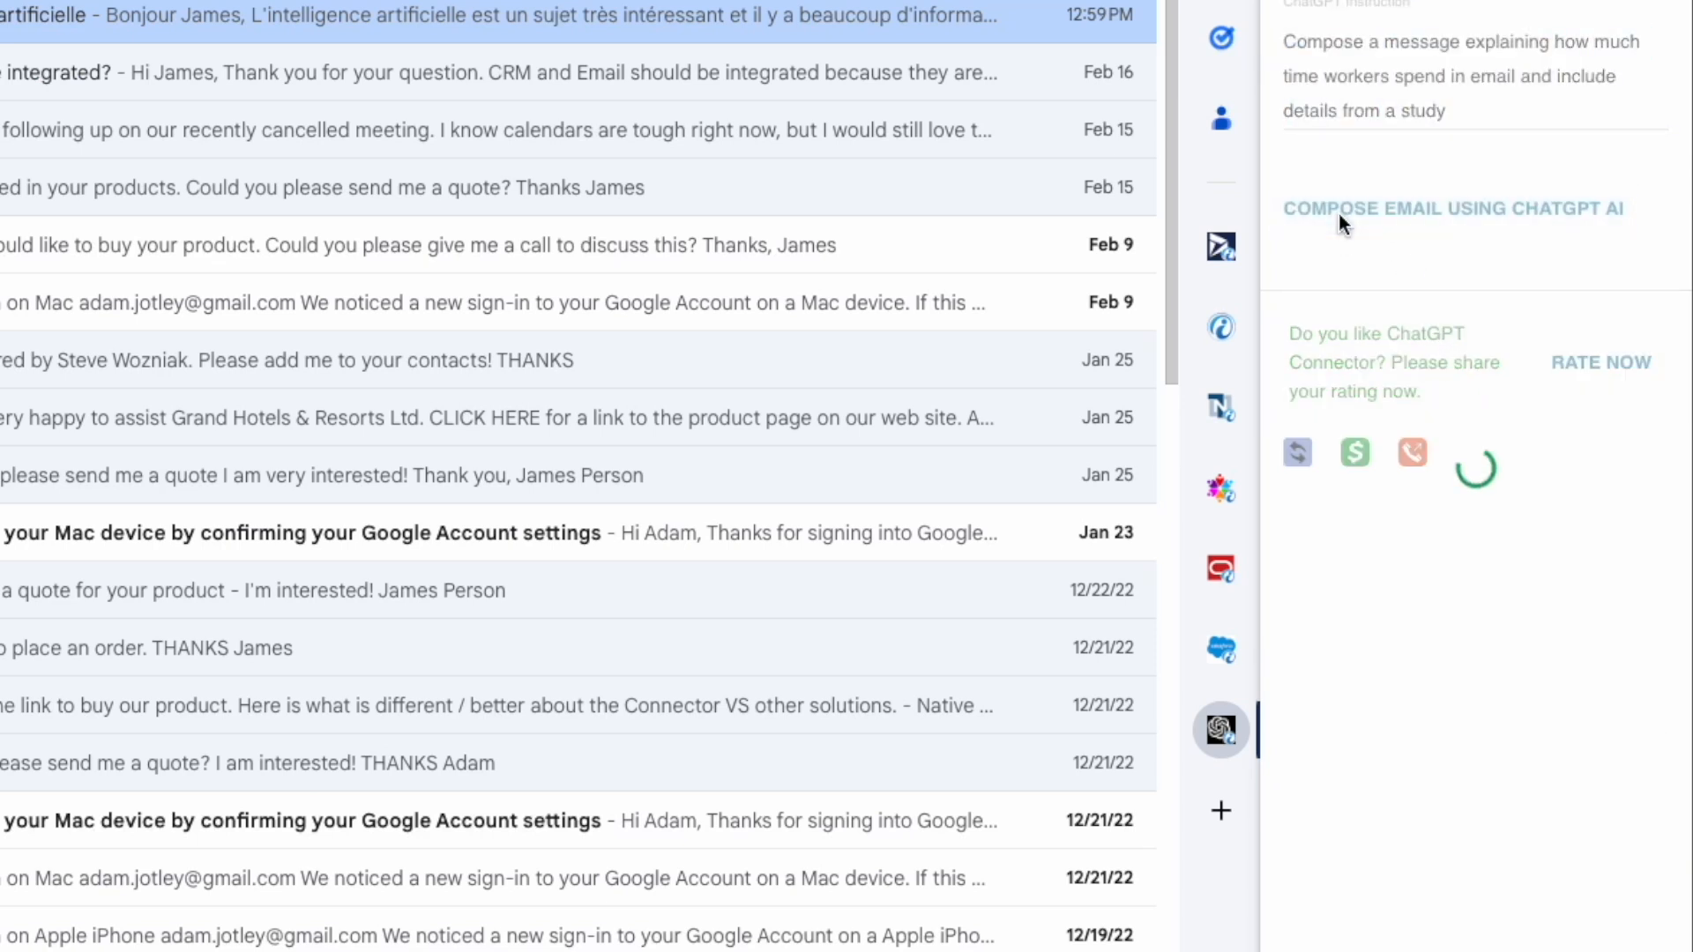
Address the 'Hours of work' email to James Person and send it.
left_click(1452, 207)
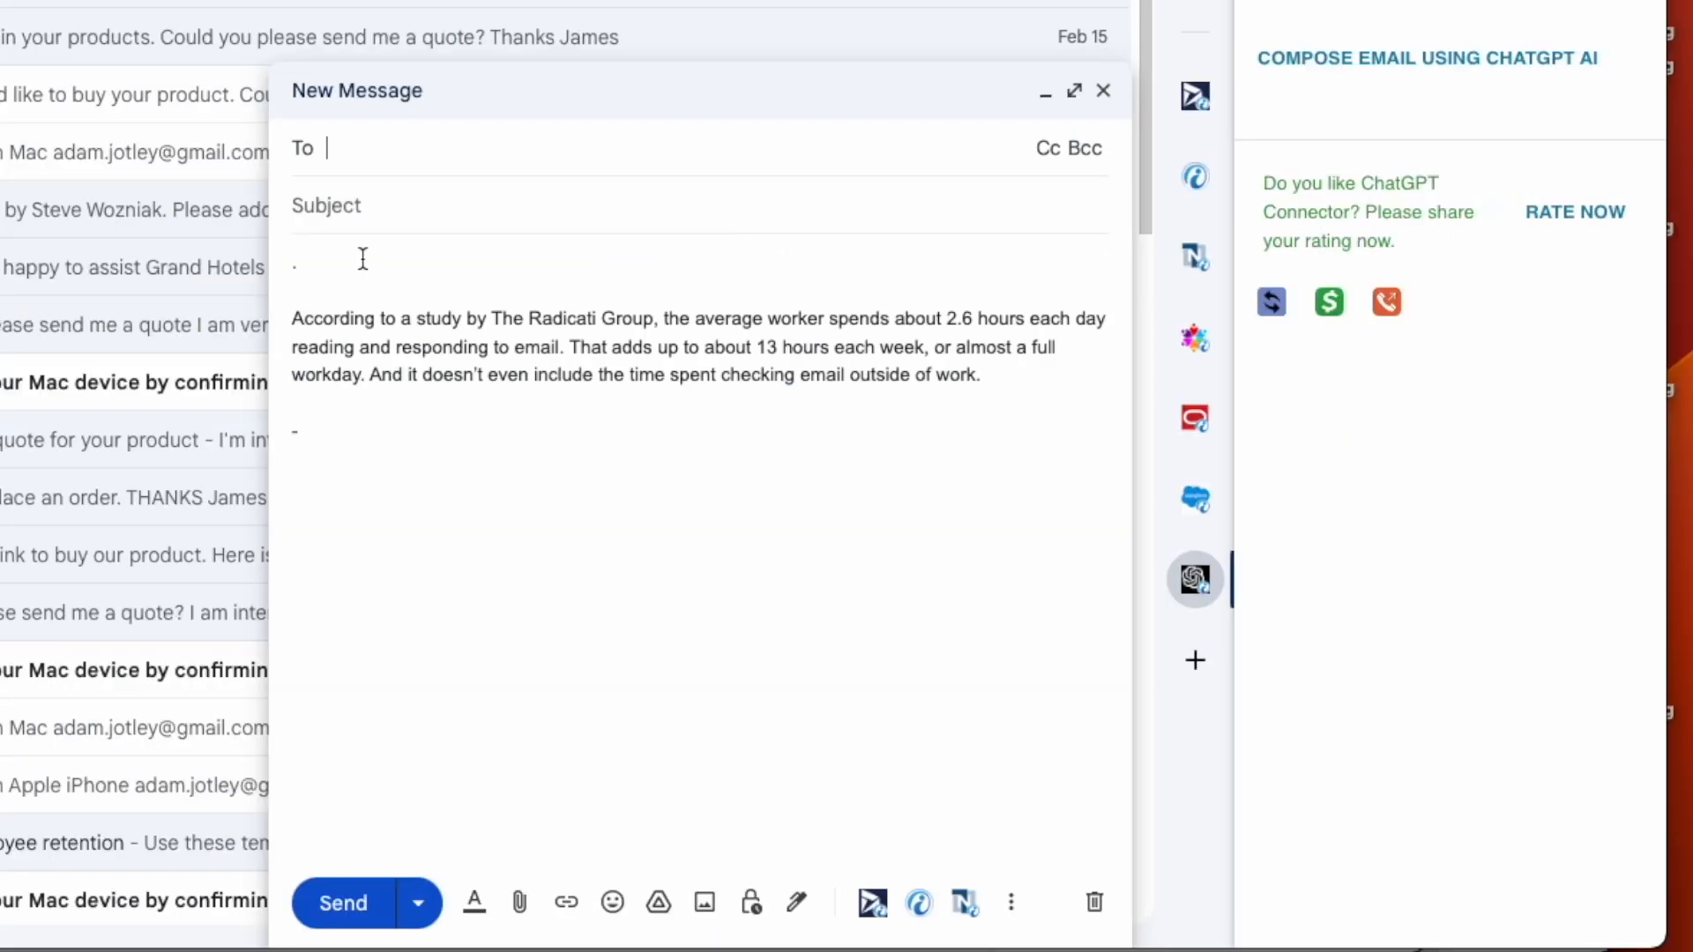
type("jam")
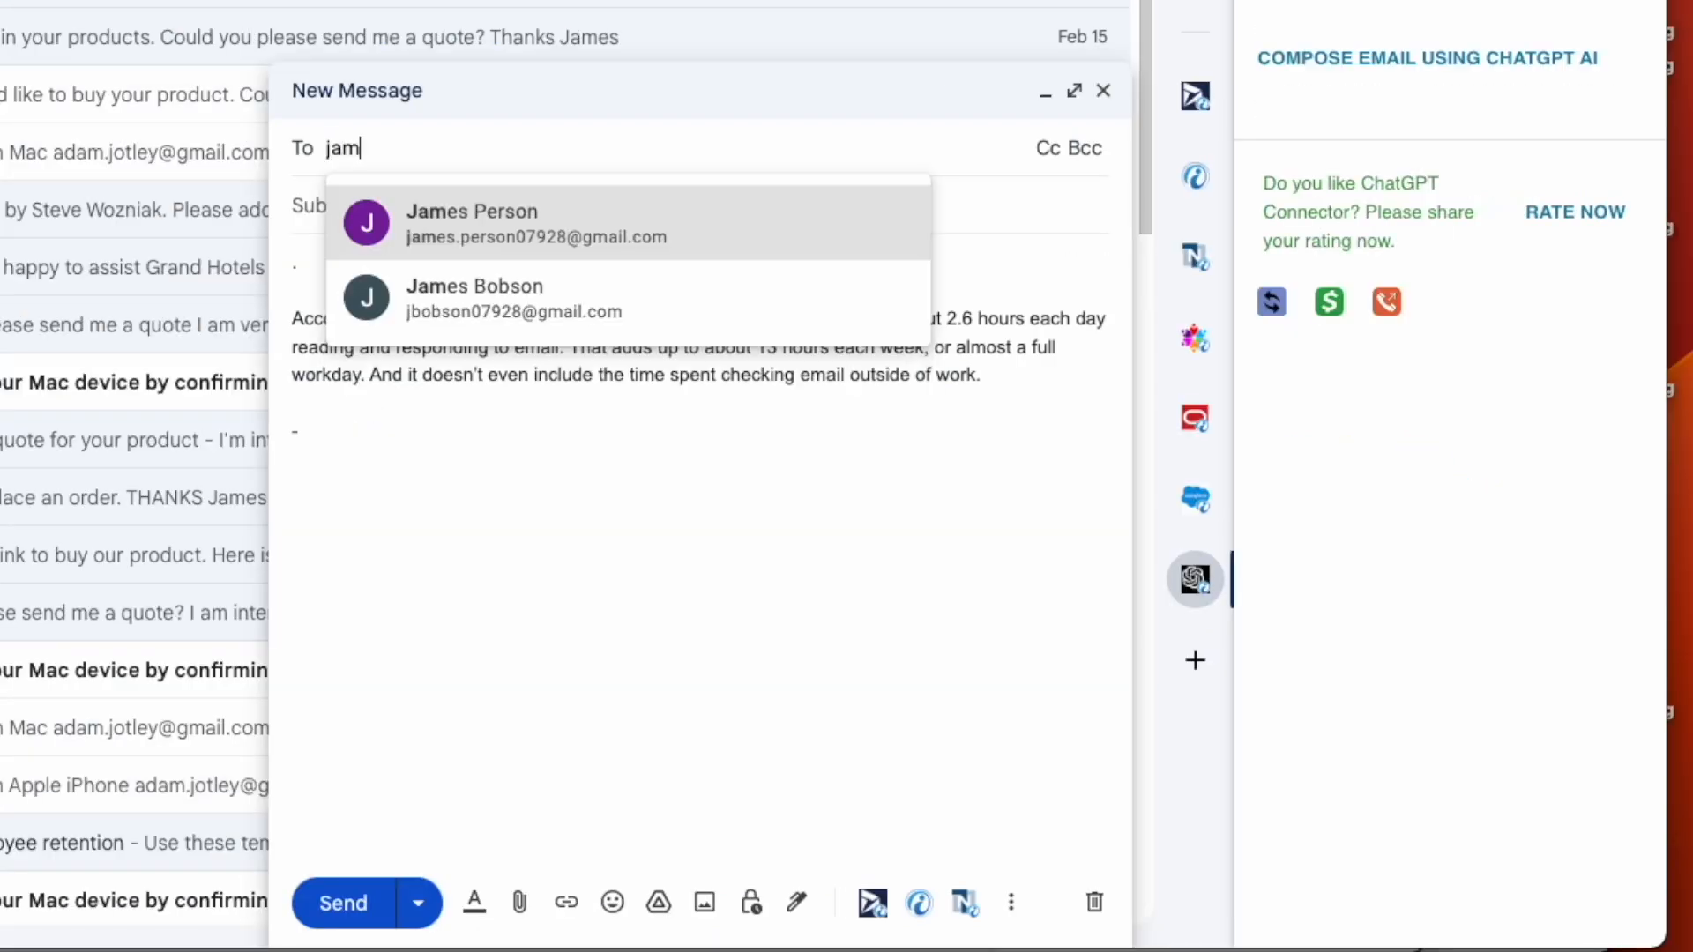
left_click(472, 223)
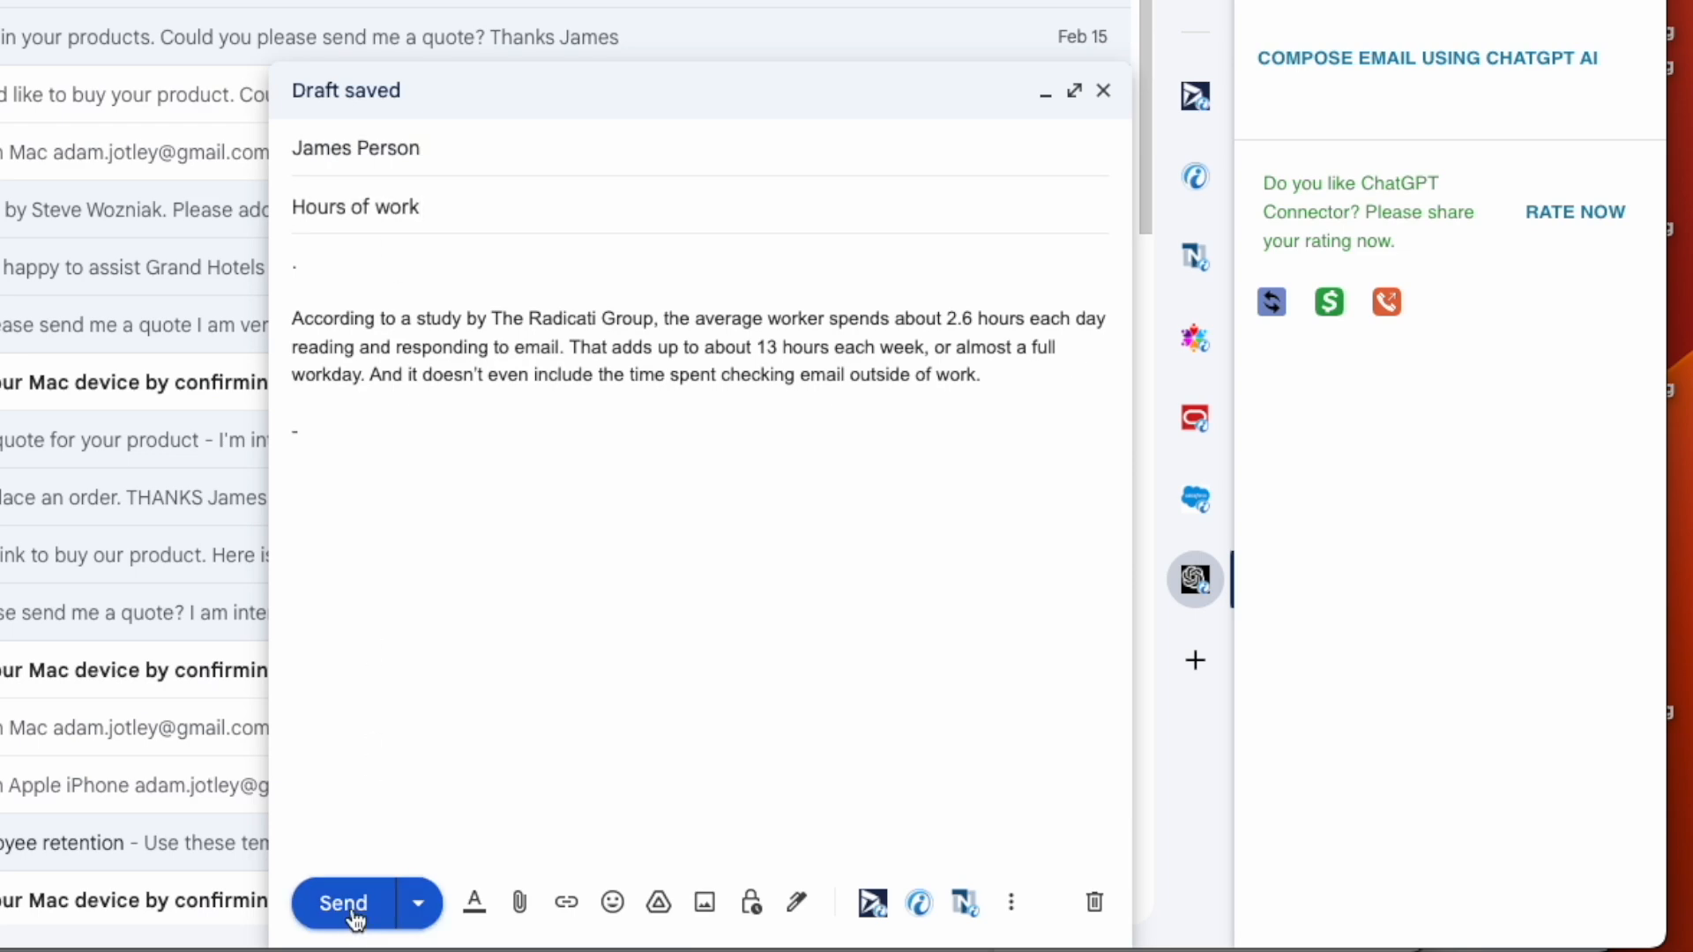
left_click(343, 903)
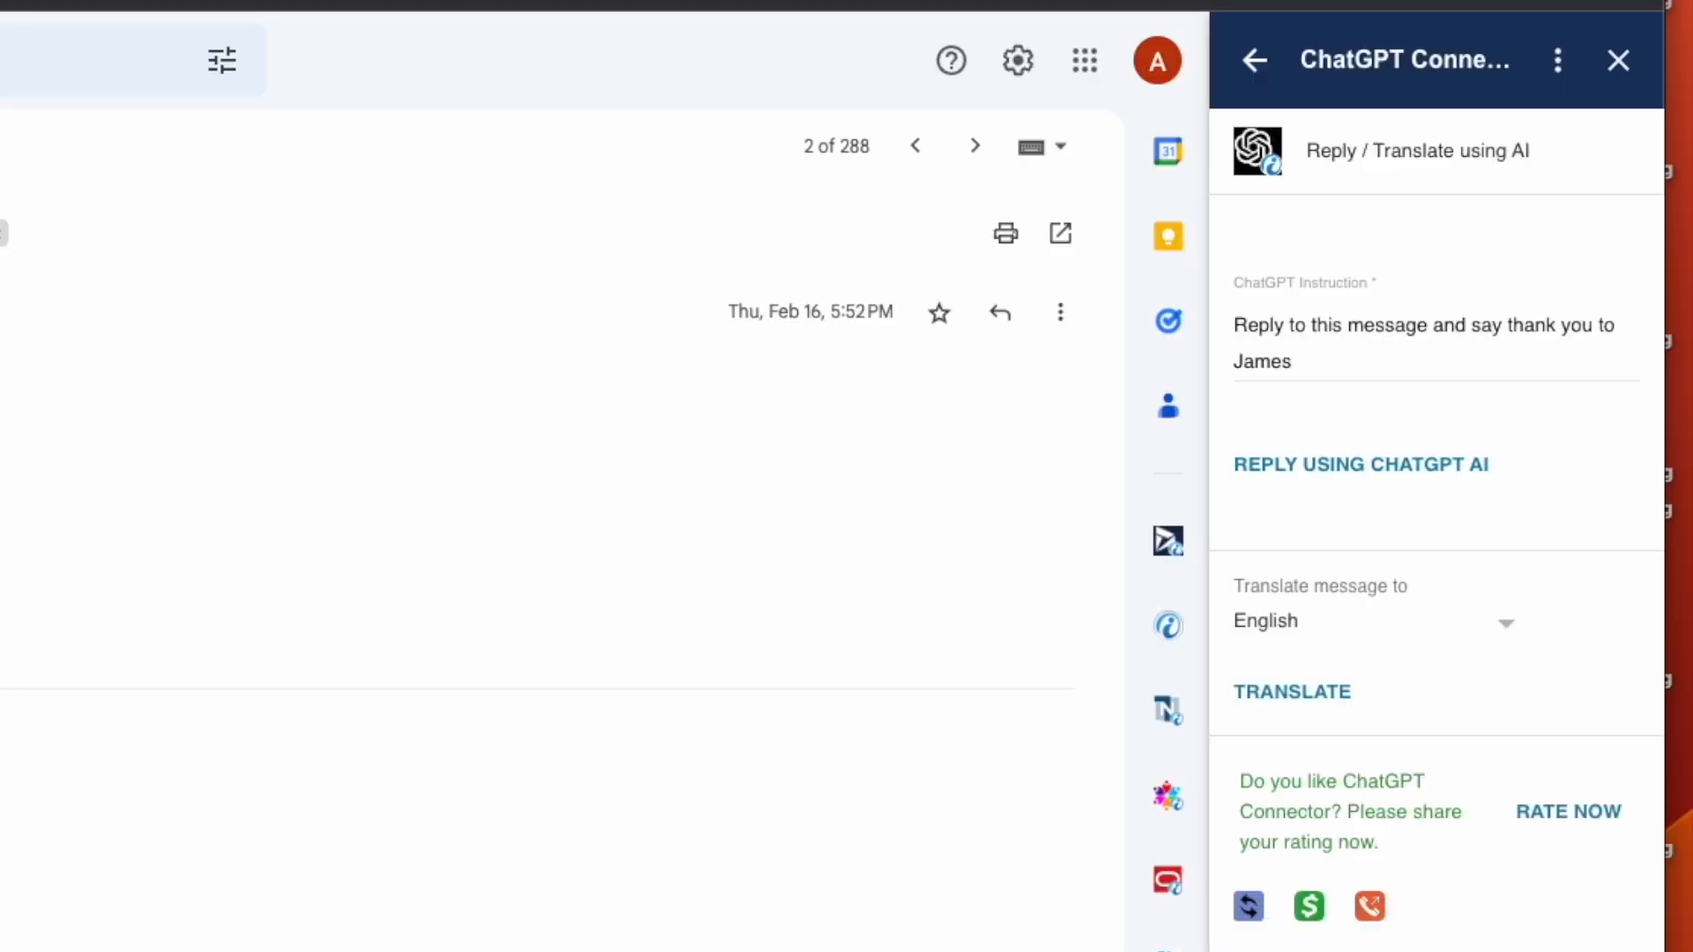
Generate a reply thanking James and explaining CRM–Email integration, then send it.
left_click_drag(1471, 325, 1291, 362)
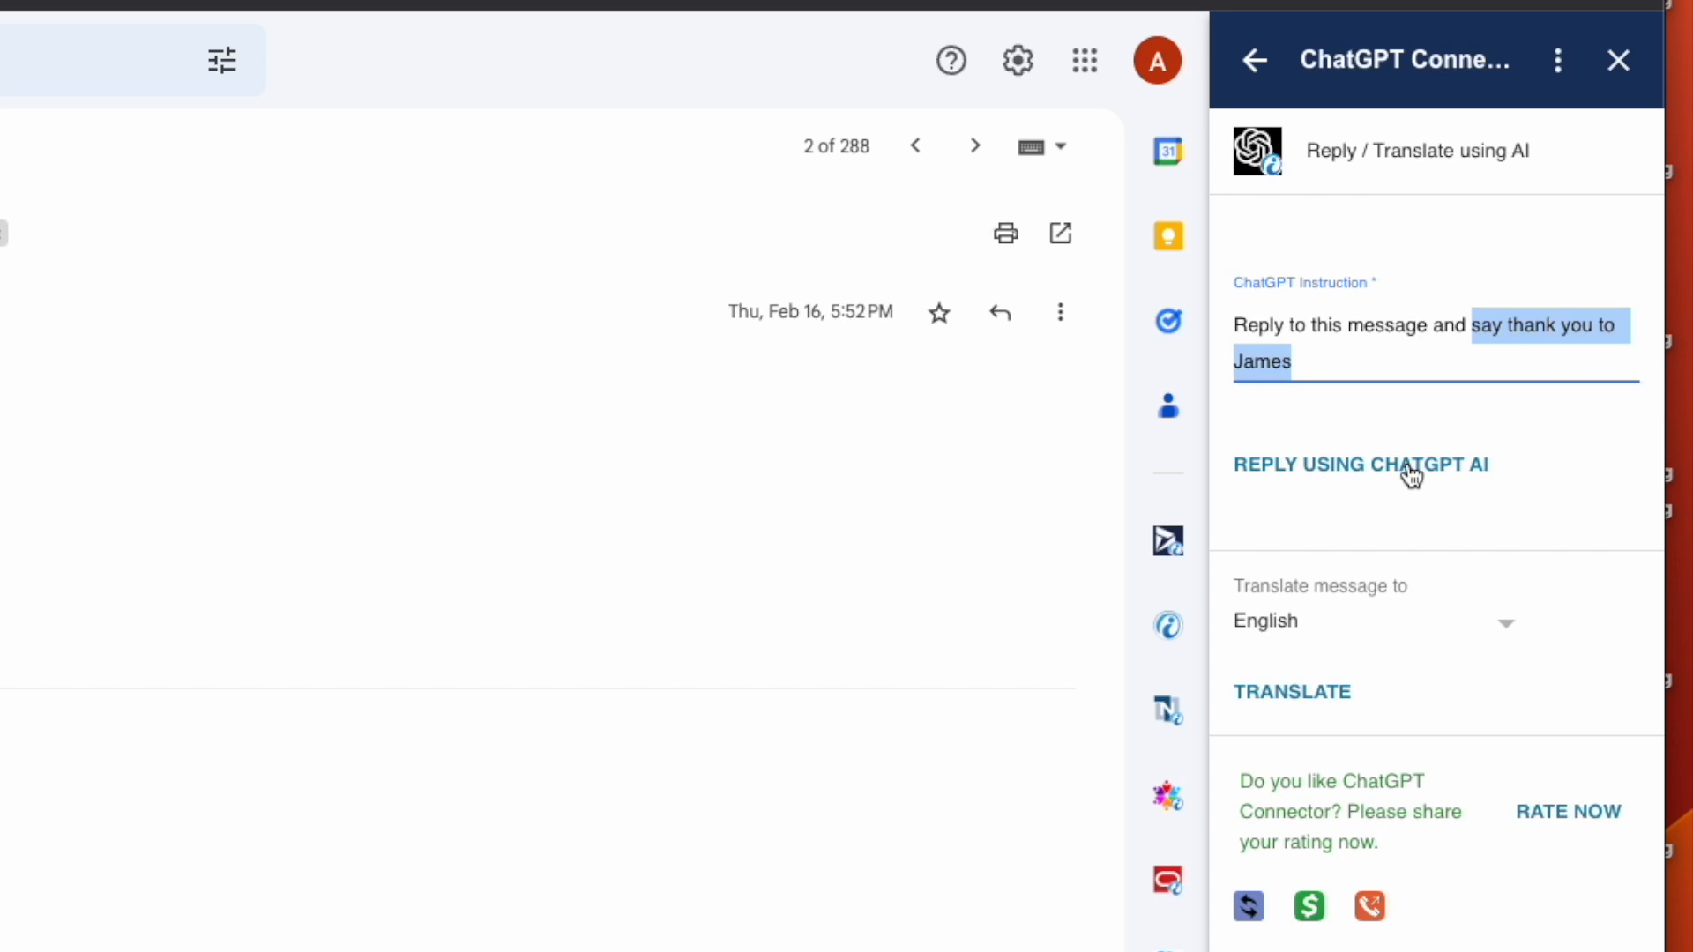
left_click(1361, 464)
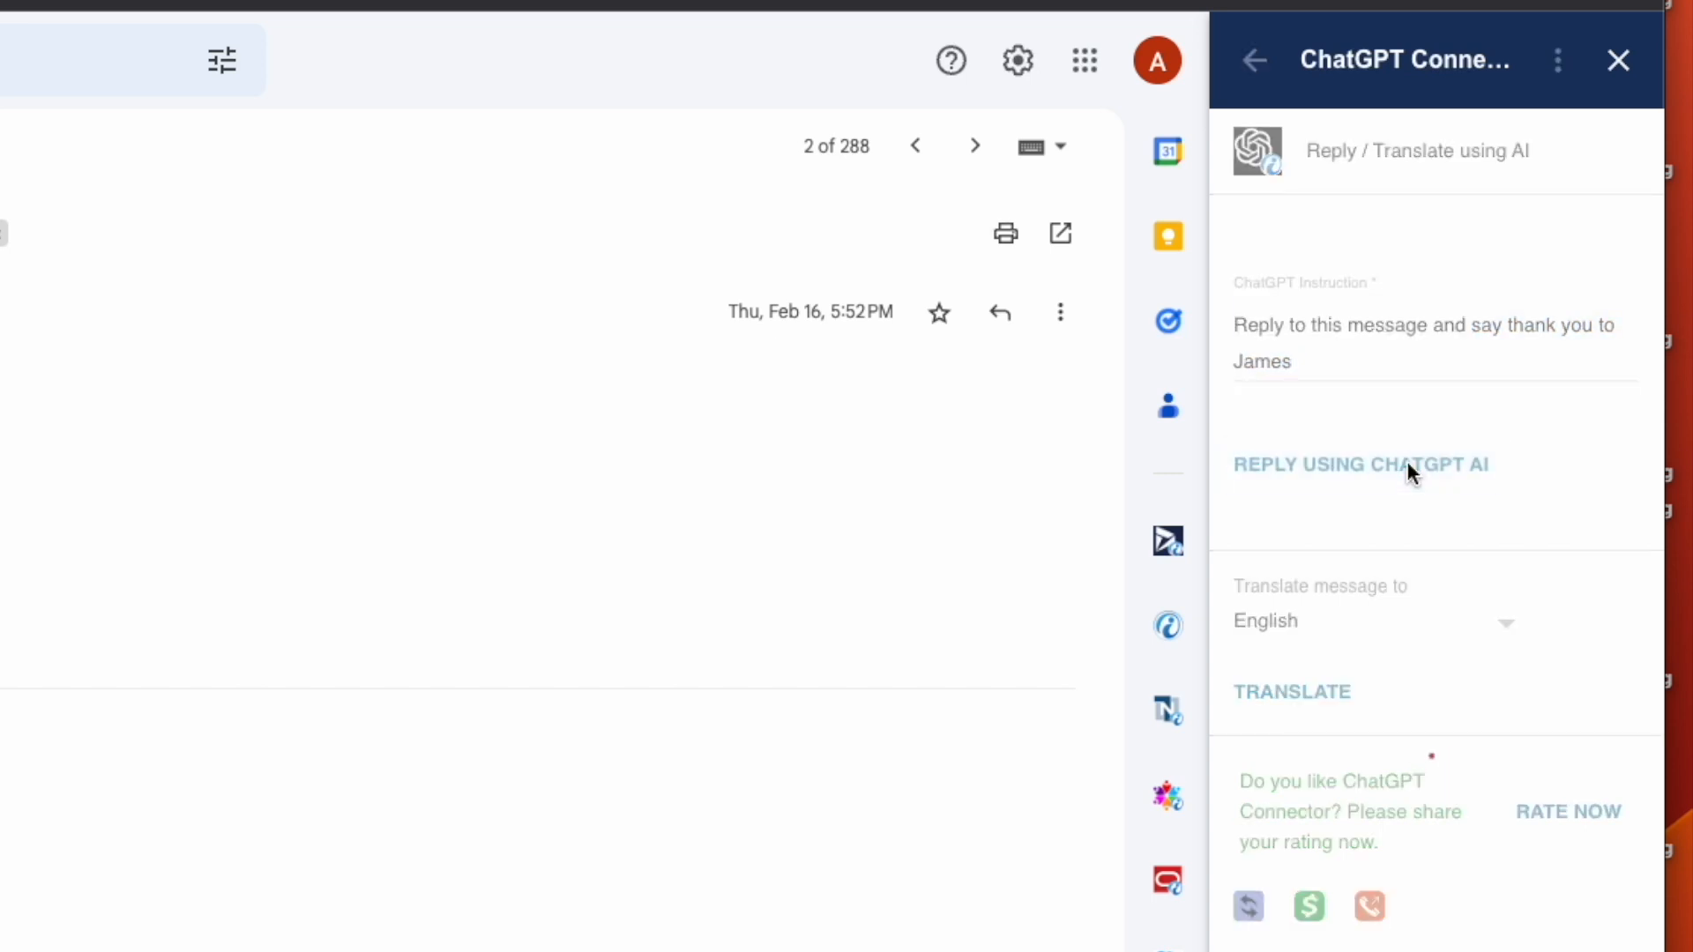
left_click(1360, 465)
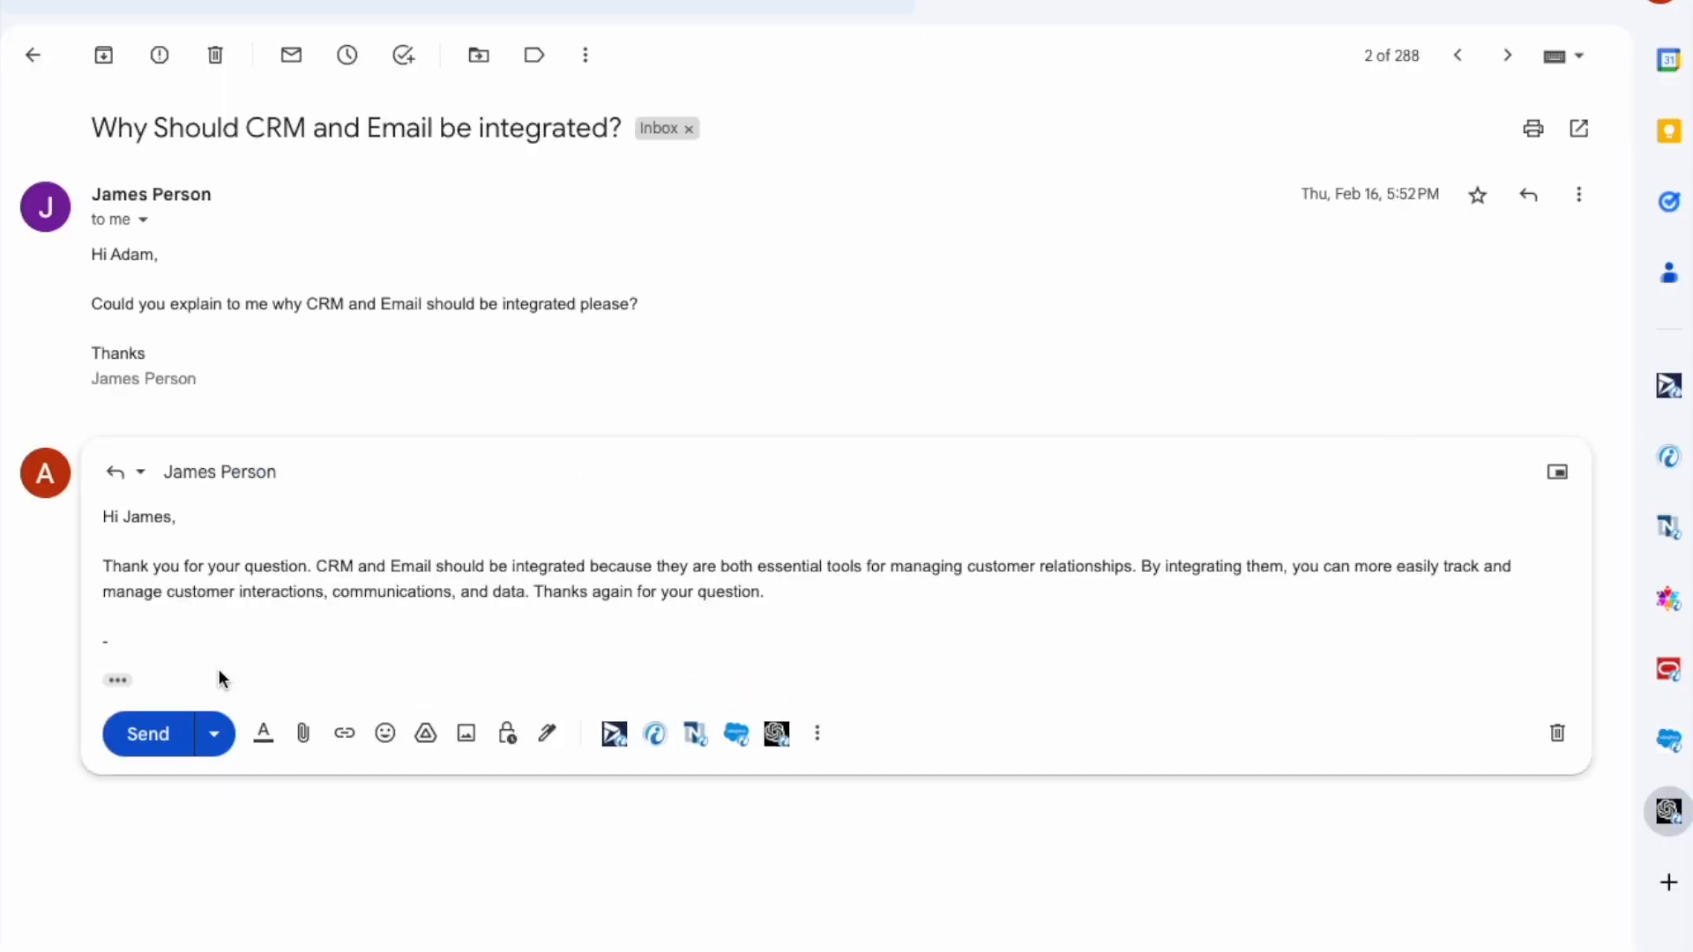
left_click_drag(102, 566, 764, 592)
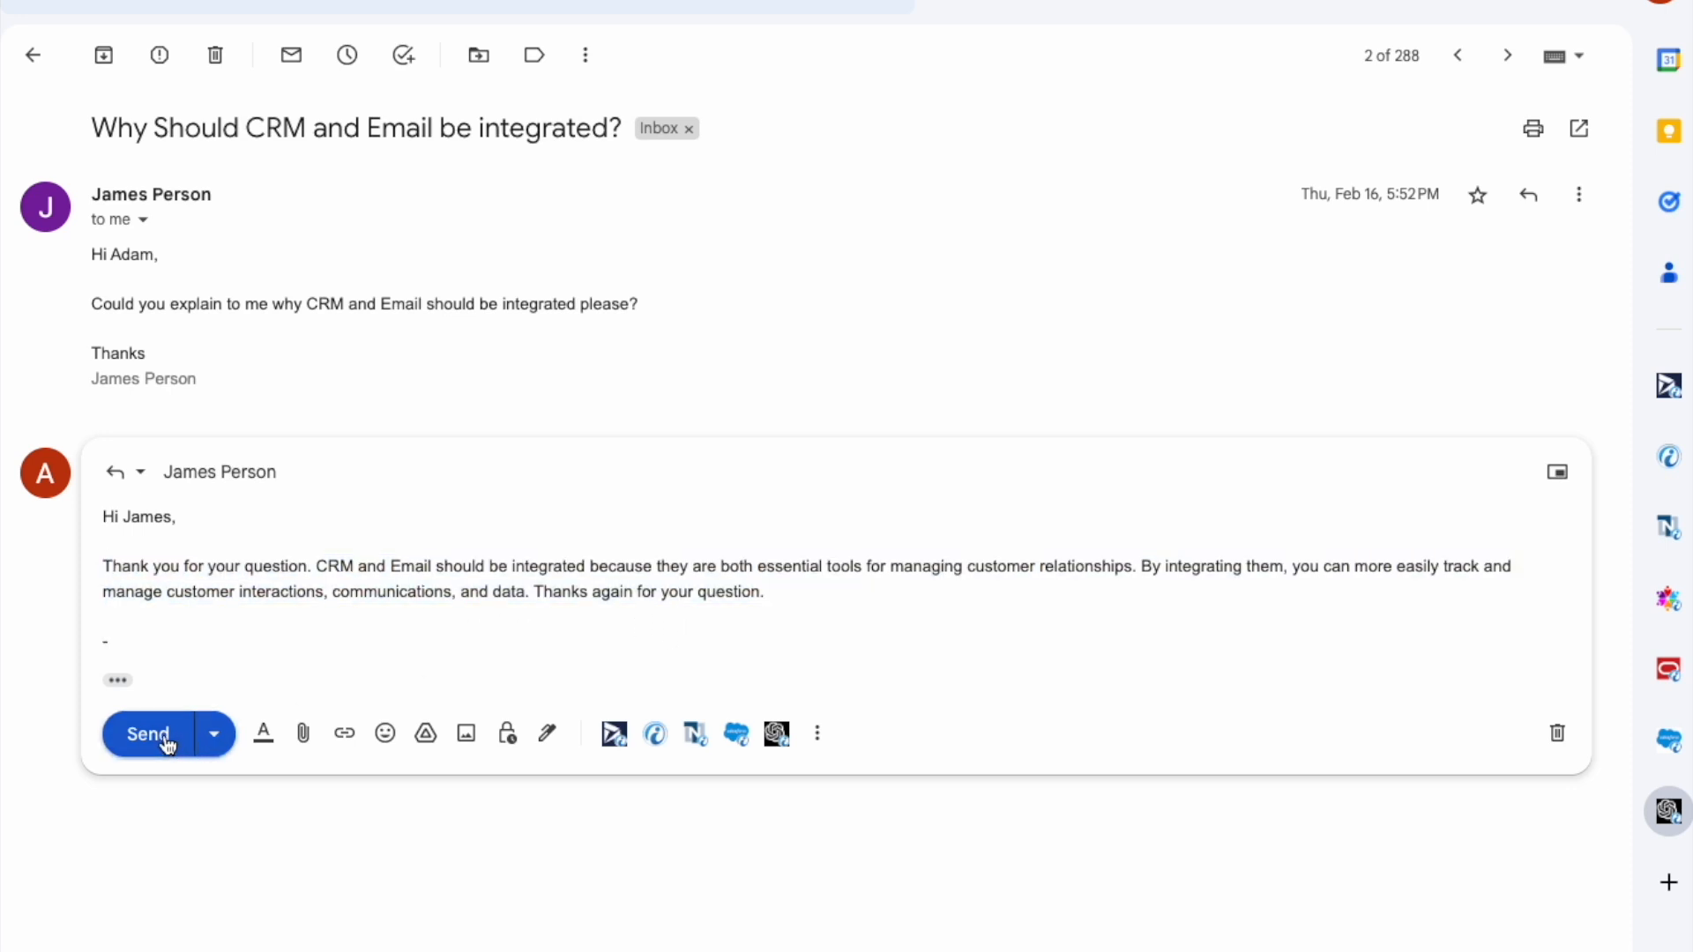
left_click(149, 734)
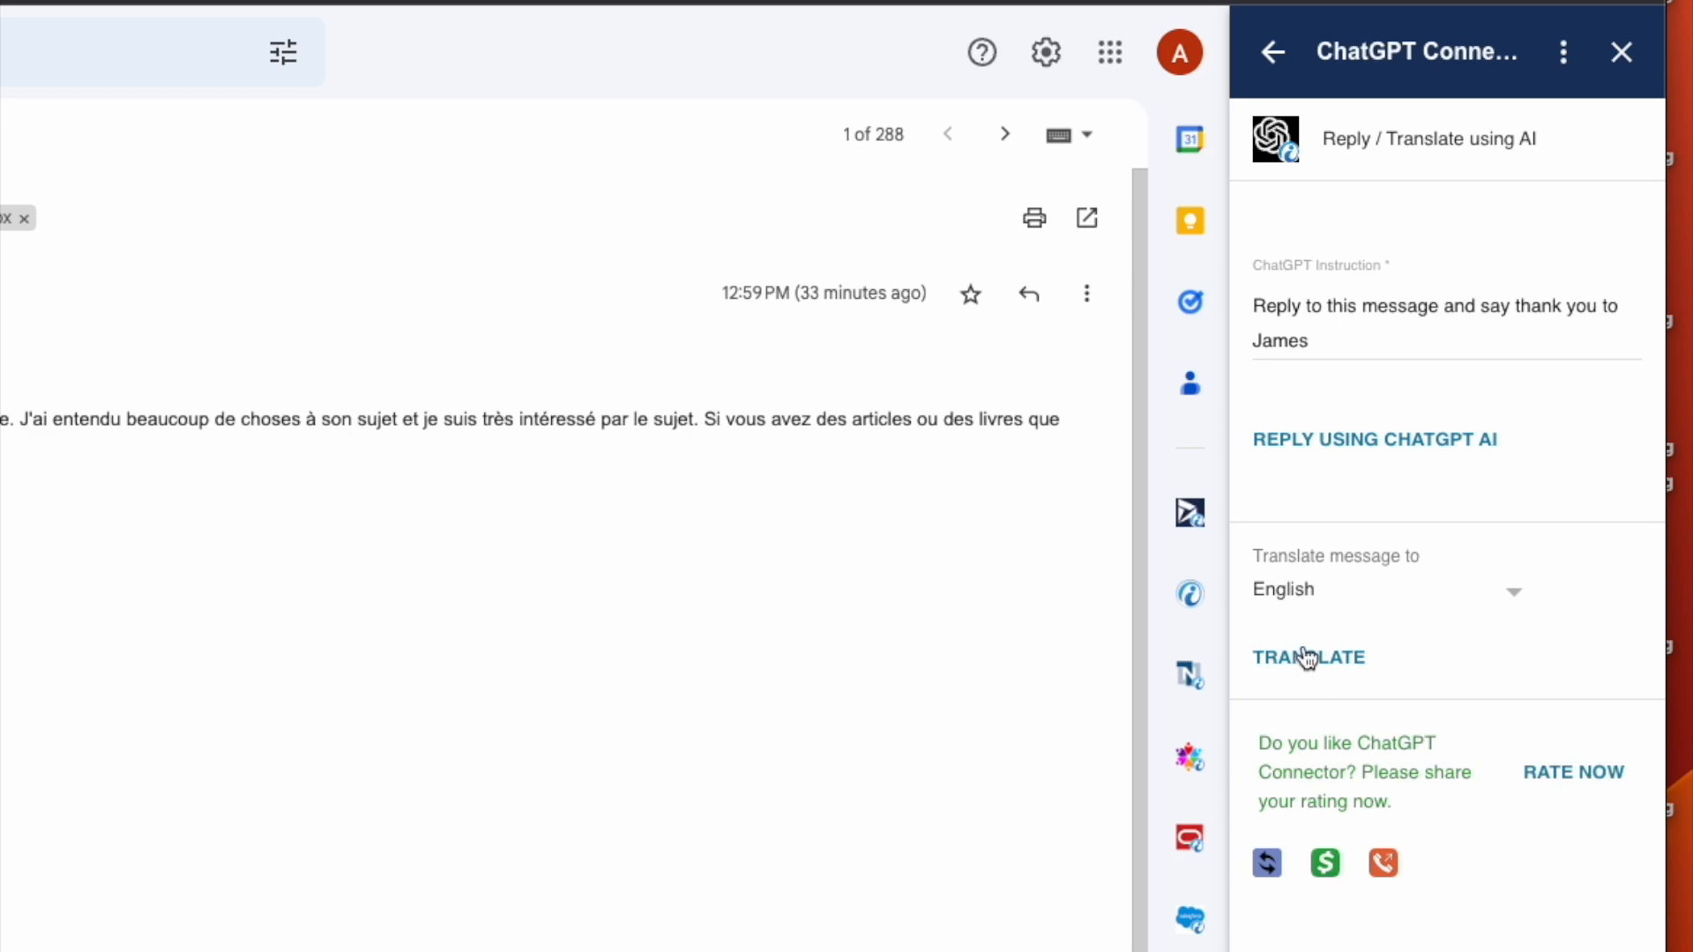
Translate James's French message about artificial intelligence into English.
left_click(1308, 656)
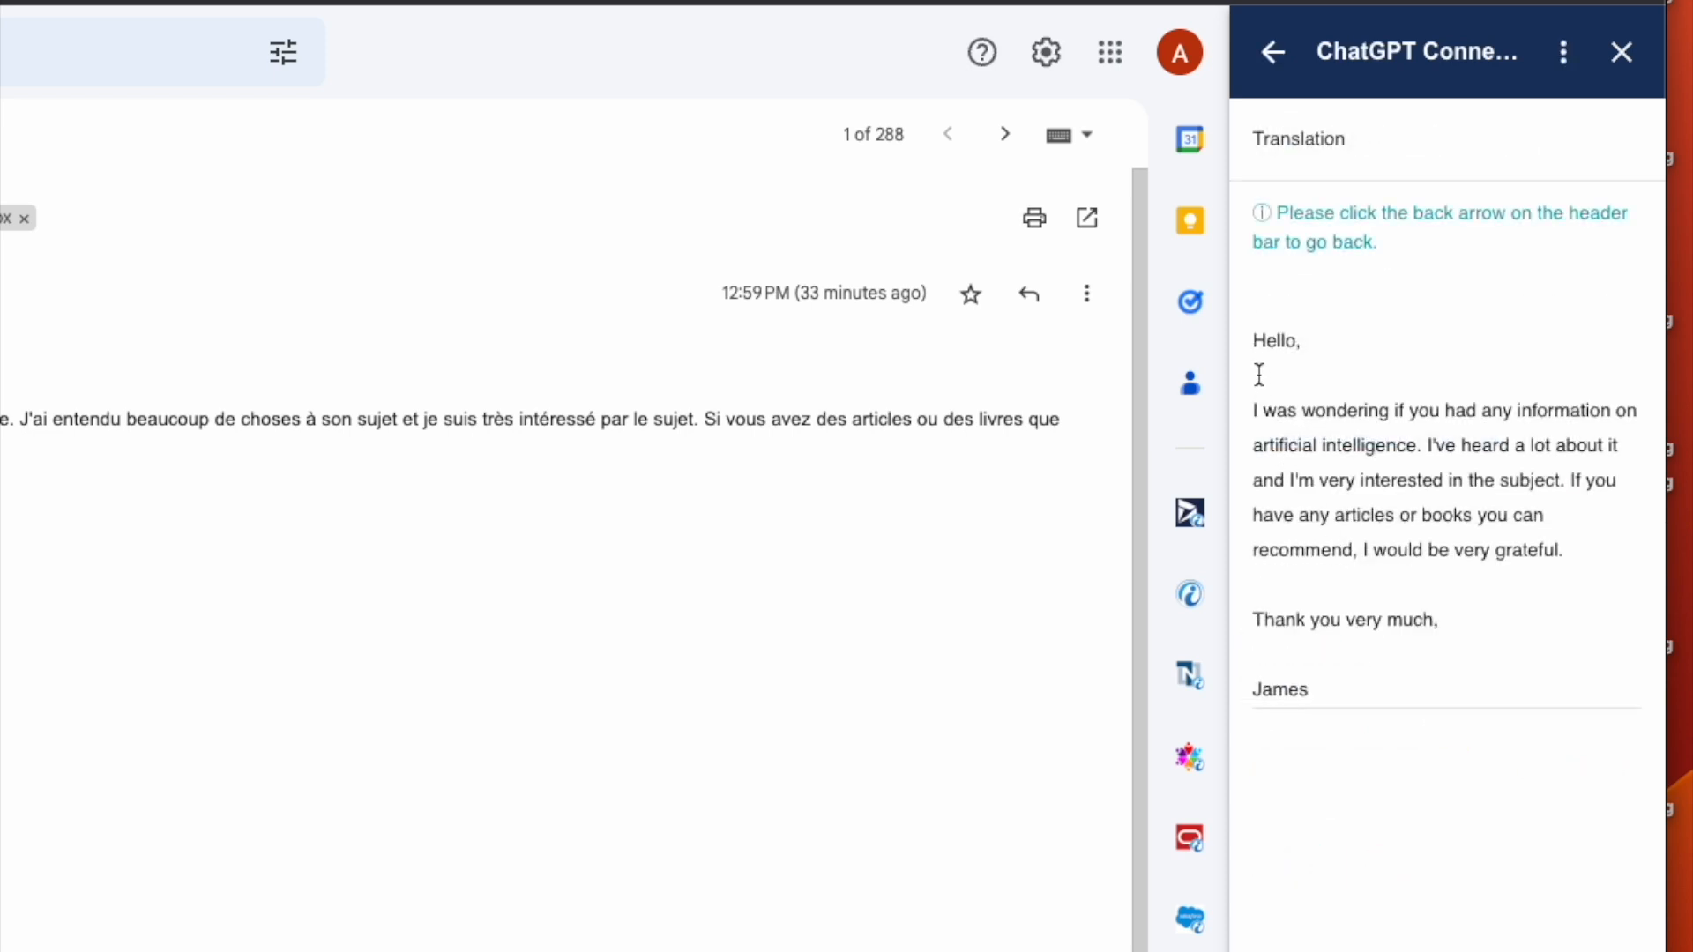
mouse_move(1516, 550)
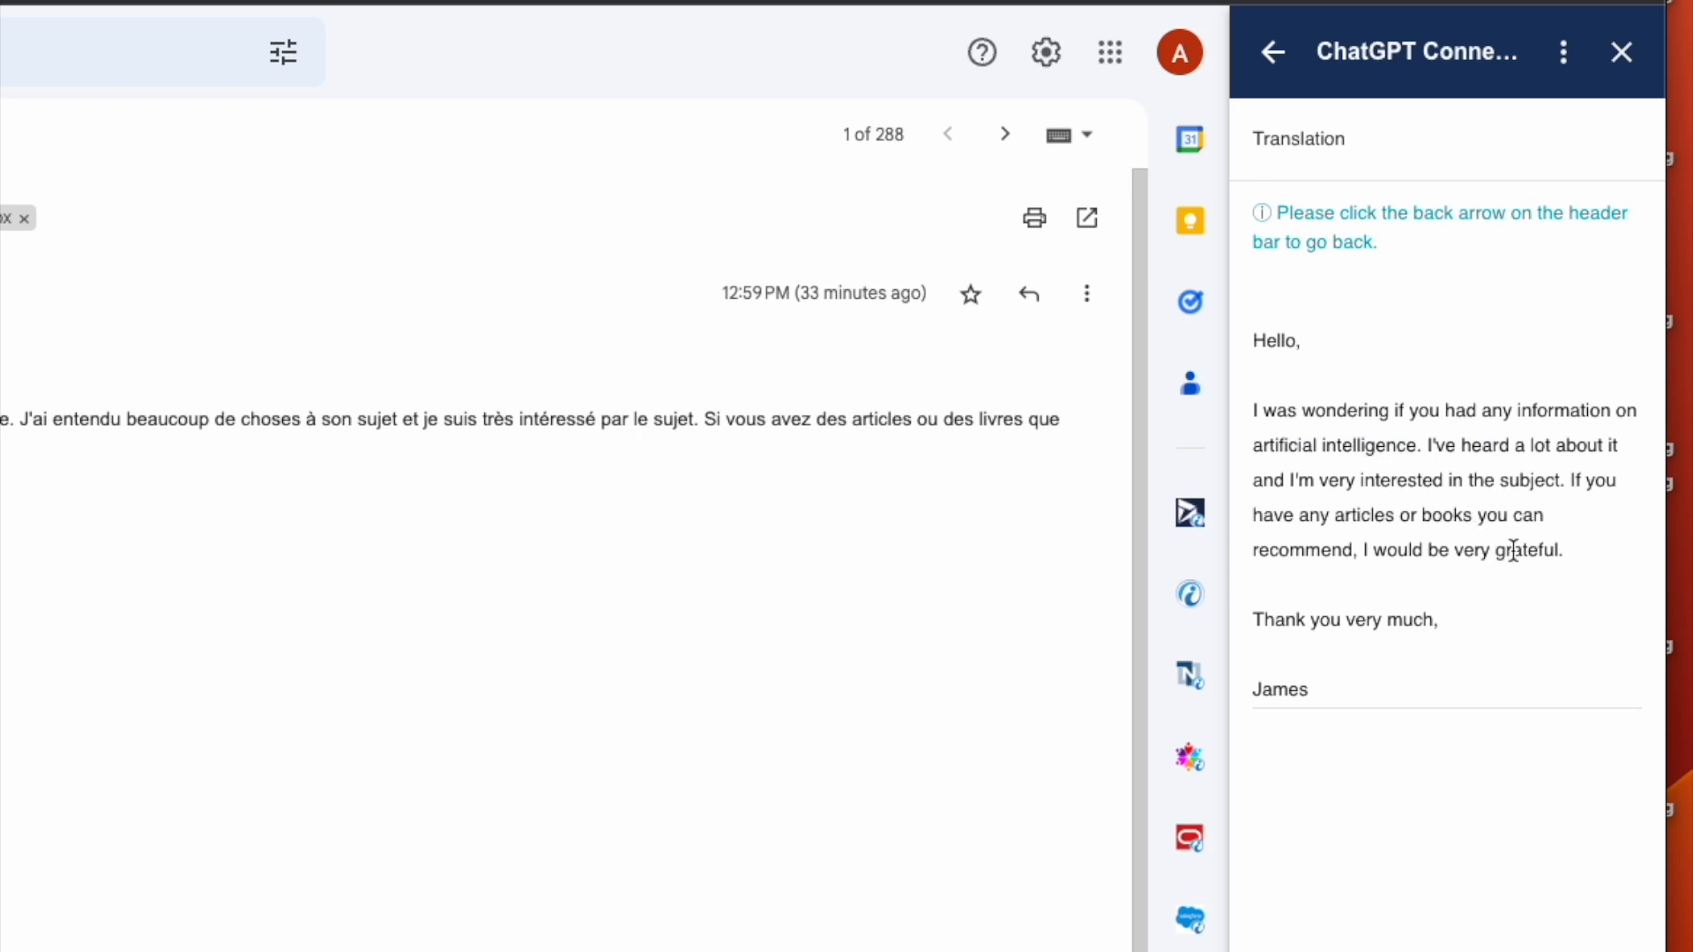
left_click_drag(1254, 410, 1563, 551)
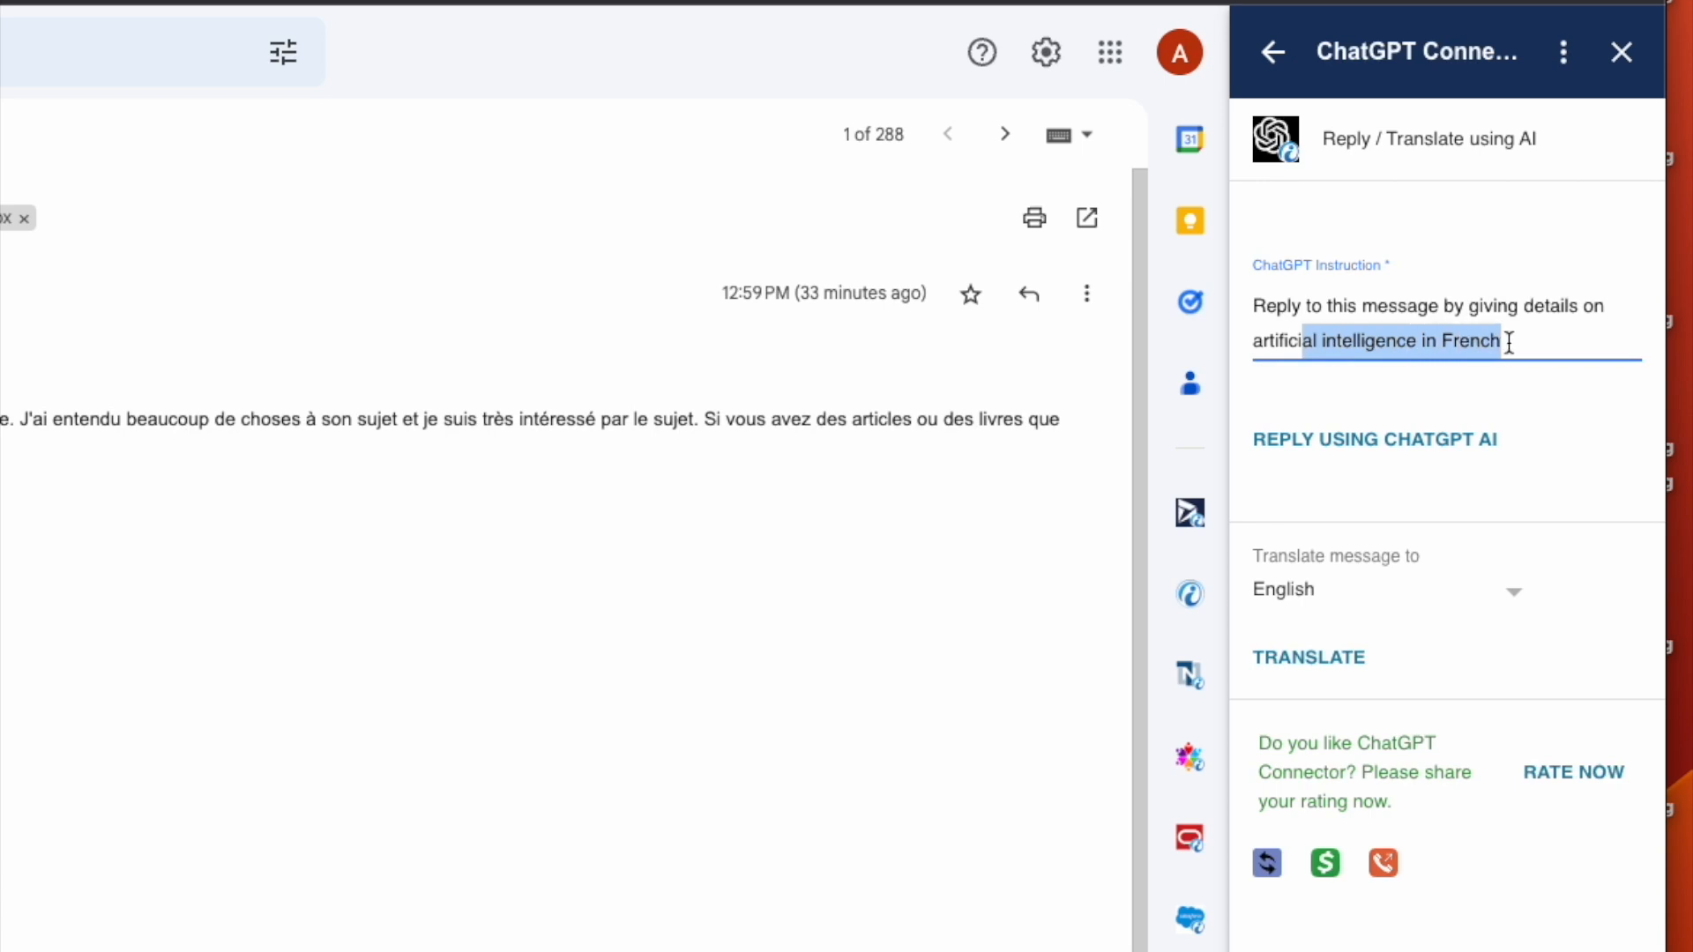
Generate a French reply to James giving details on artificial intelligence.
left_click(1374, 438)
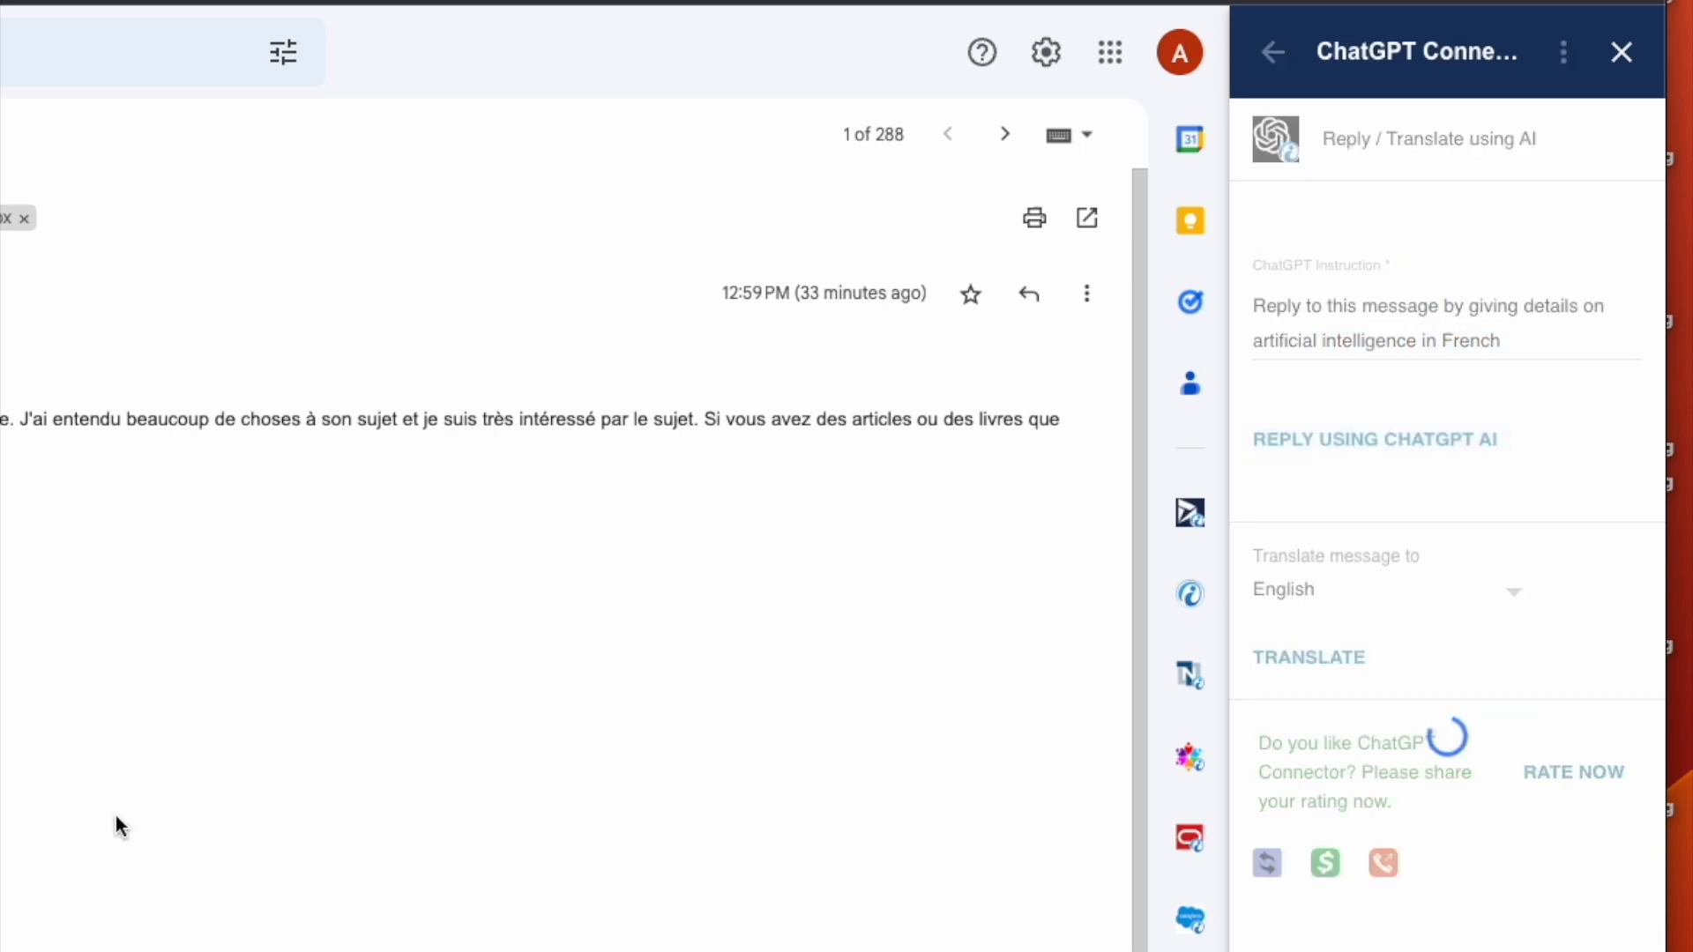
left_click(1374, 438)
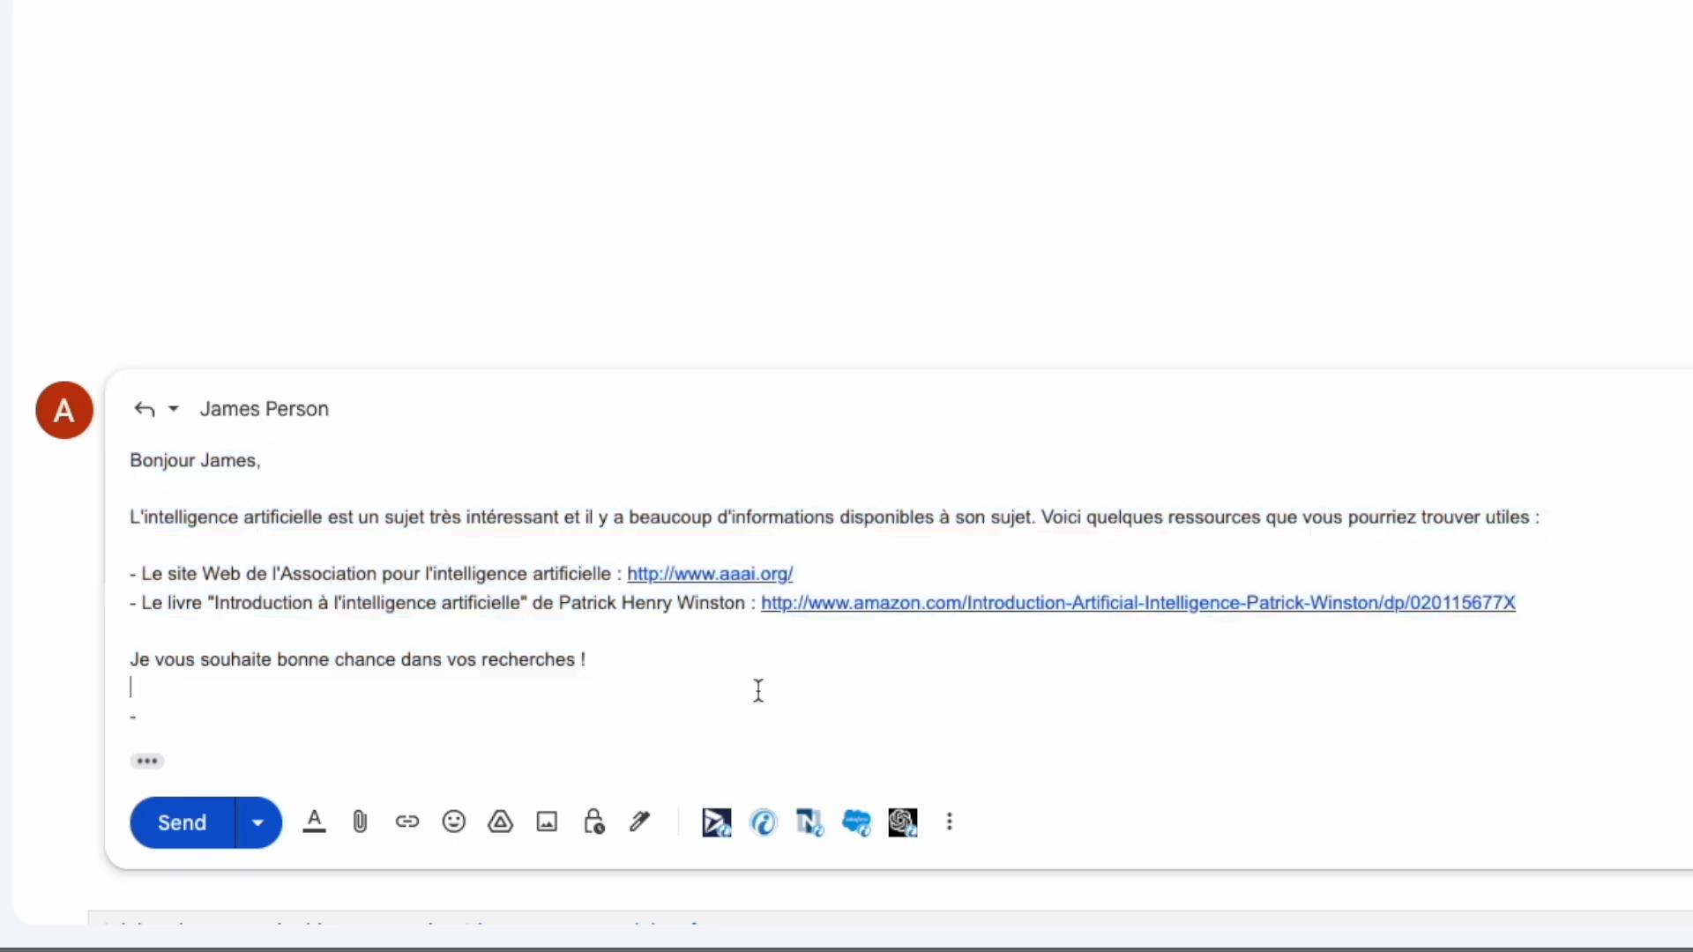
mouse_move(182, 823)
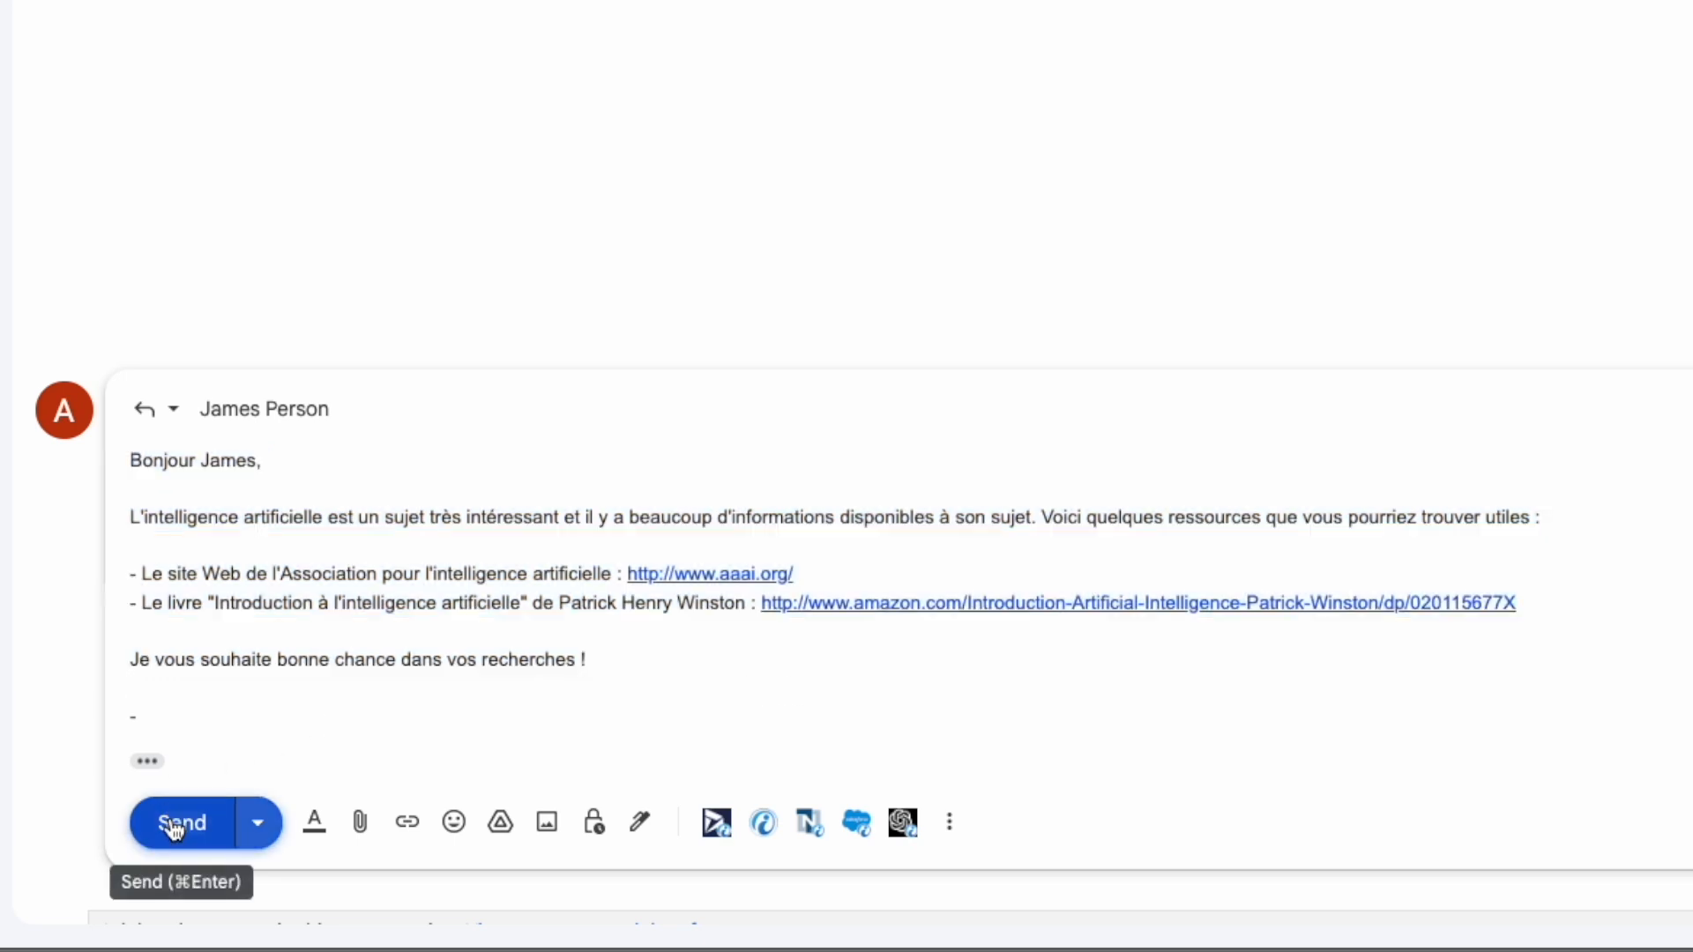